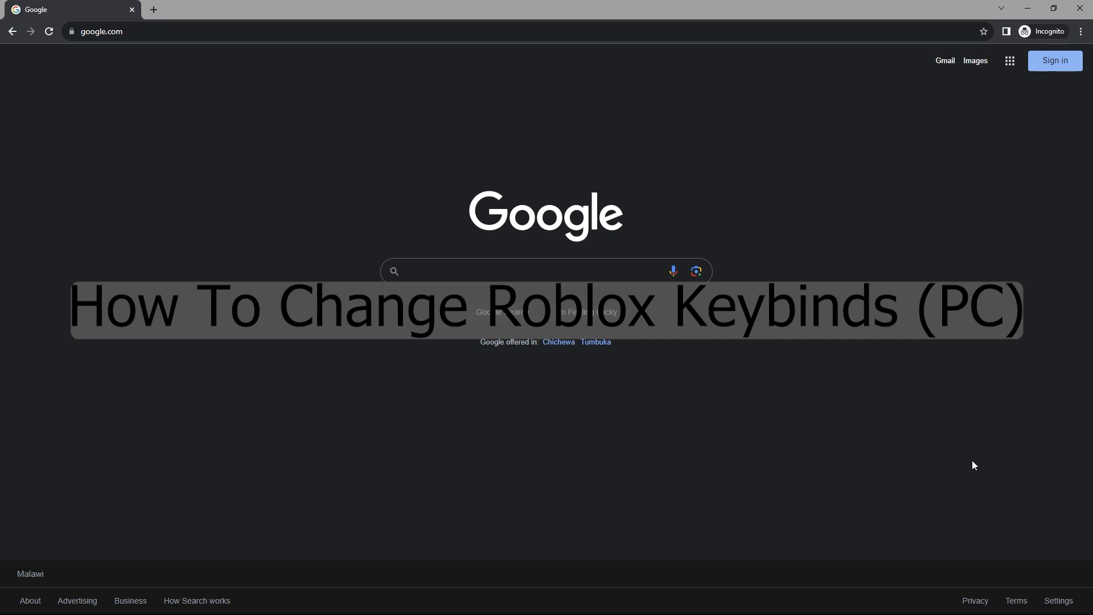
Search Google for 'auto hotkey'.
type("auto hotkey")
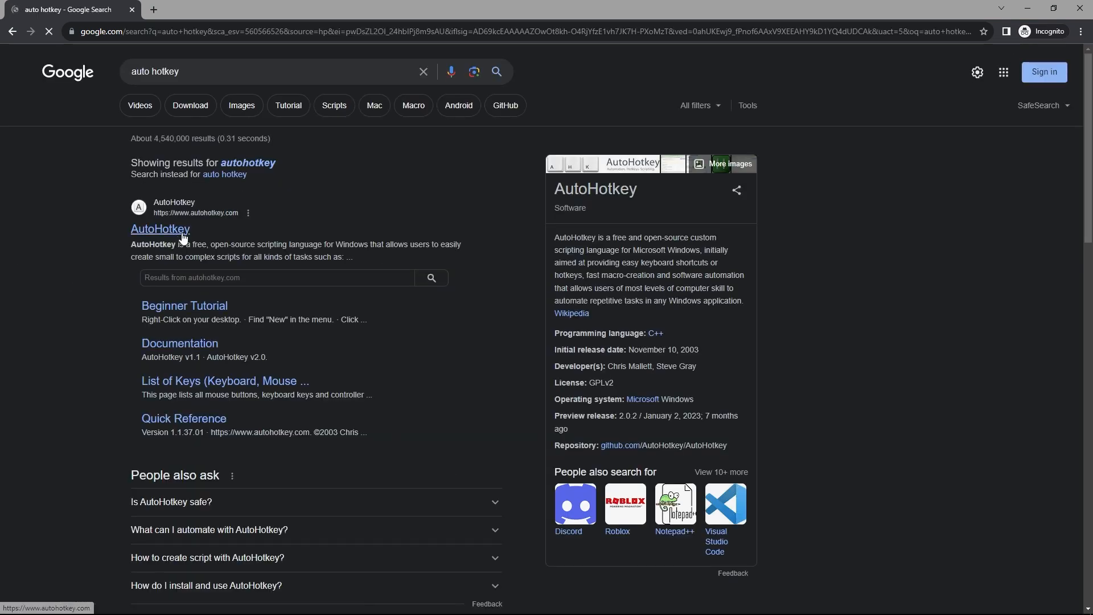
Download and save the AutoHotkey v2.0 installer from the official site.
left_click(161, 229)
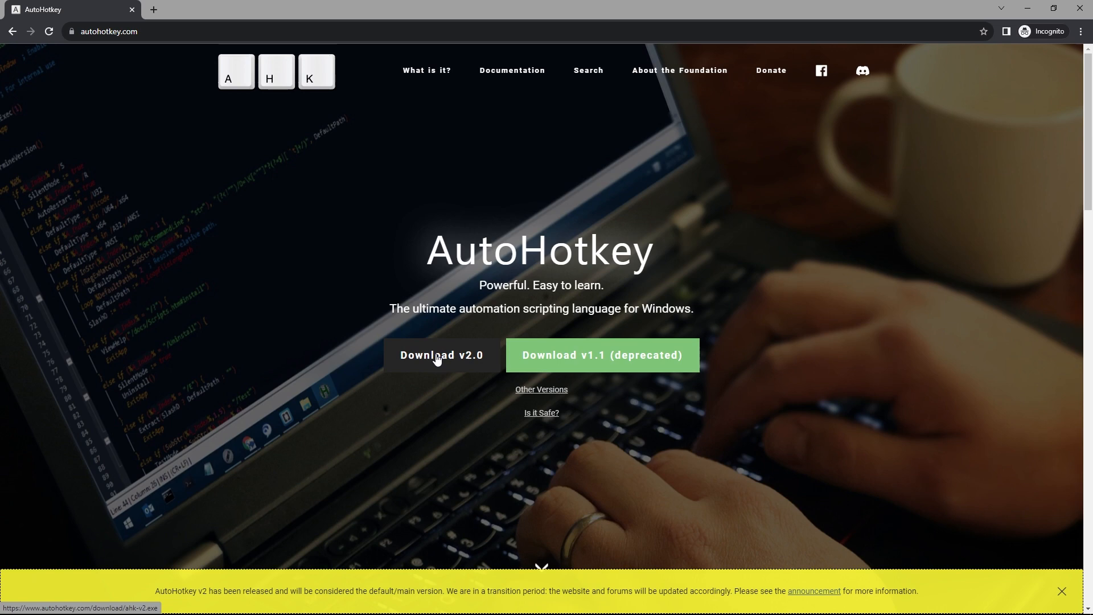
left_click(441, 355)
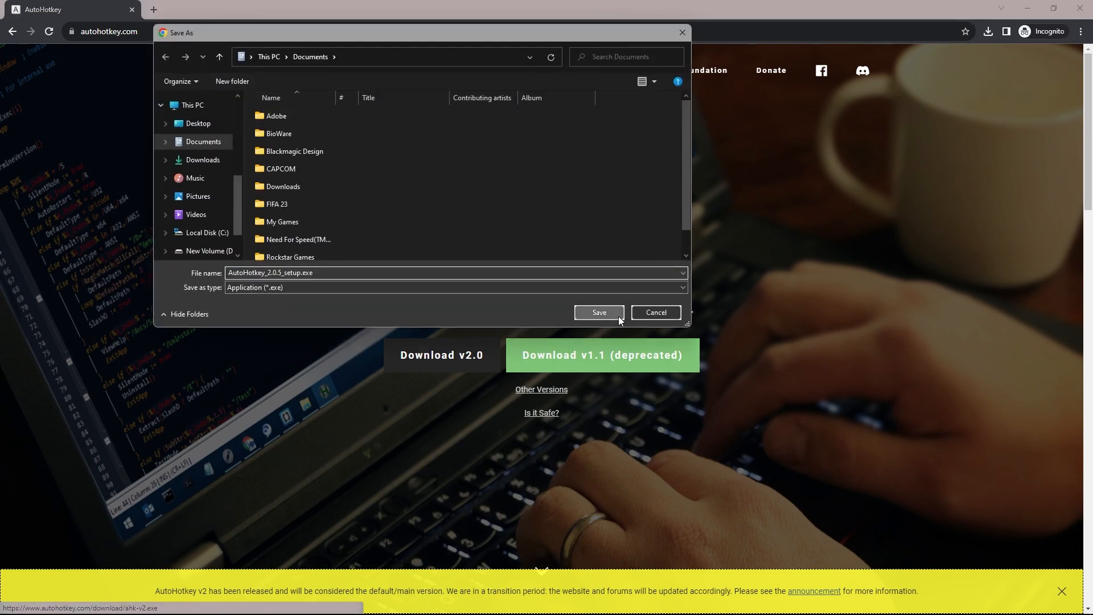
left_click(597, 312)
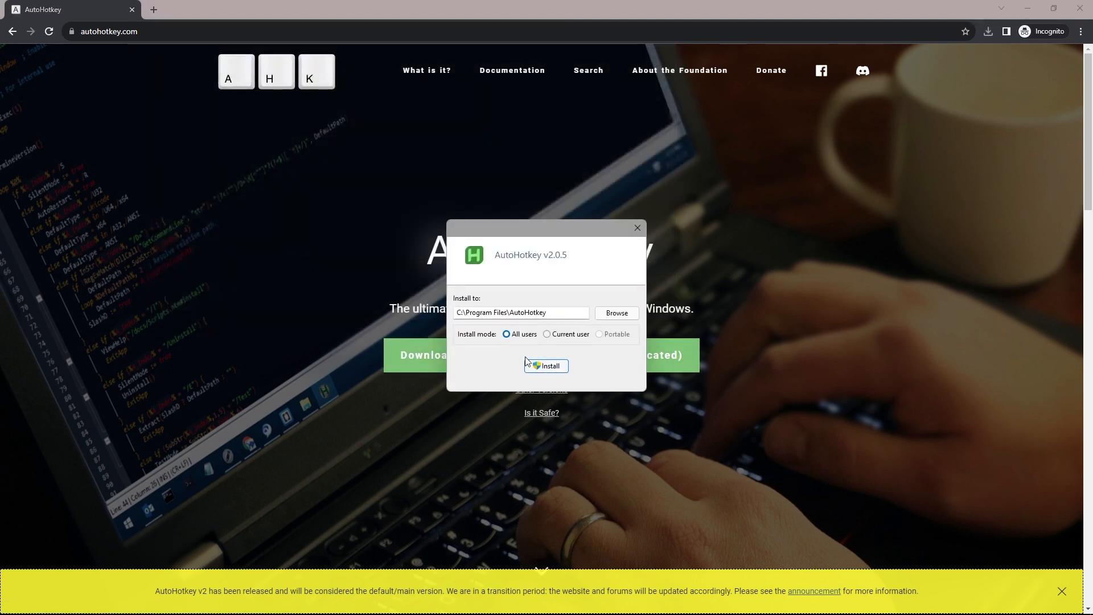
left_click(635, 228)
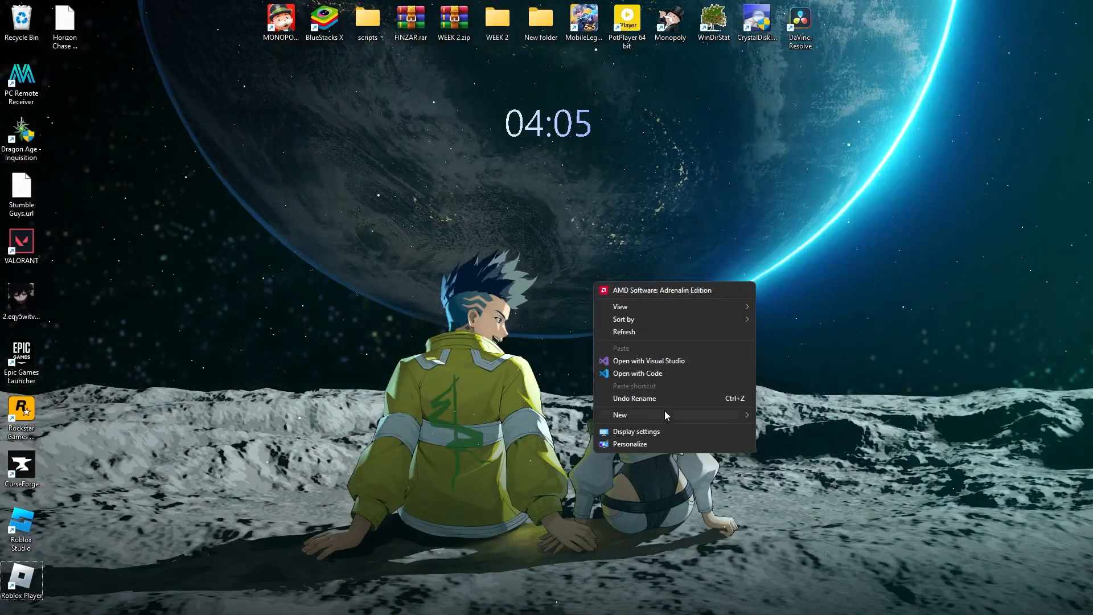
Create a new AutoHotkey script, Untitled.ahk, on the desktop.
left_click(620, 415)
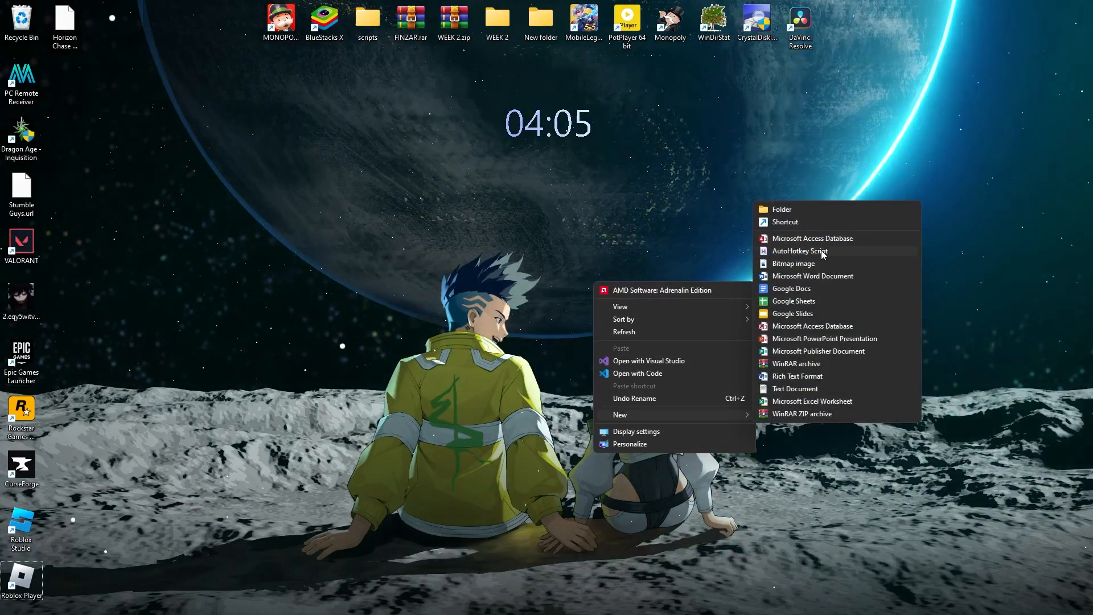
left_click(799, 251)
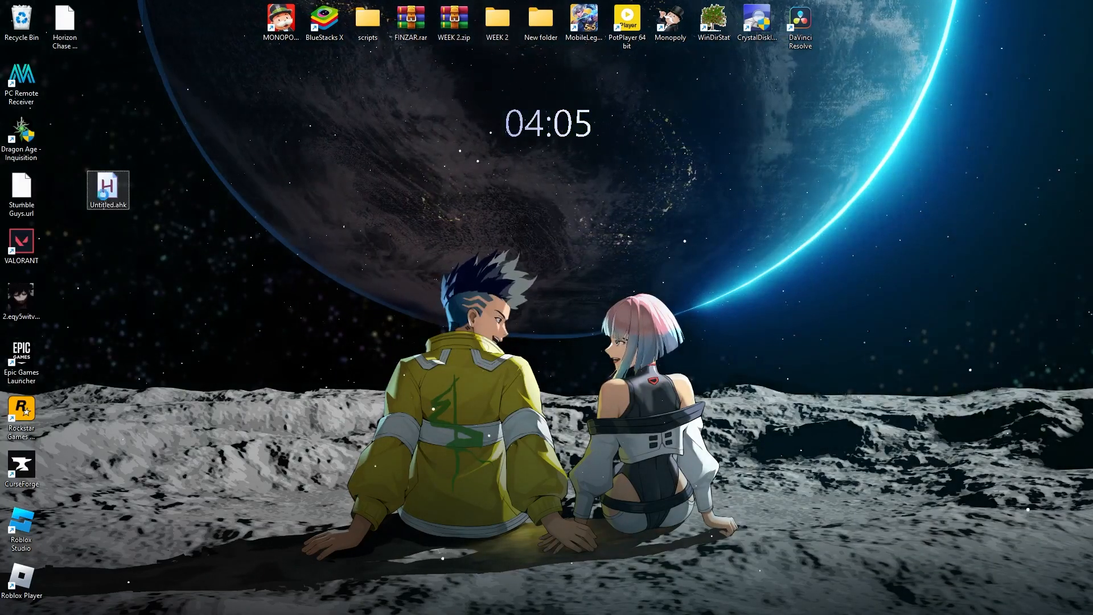
right_click(108, 189)
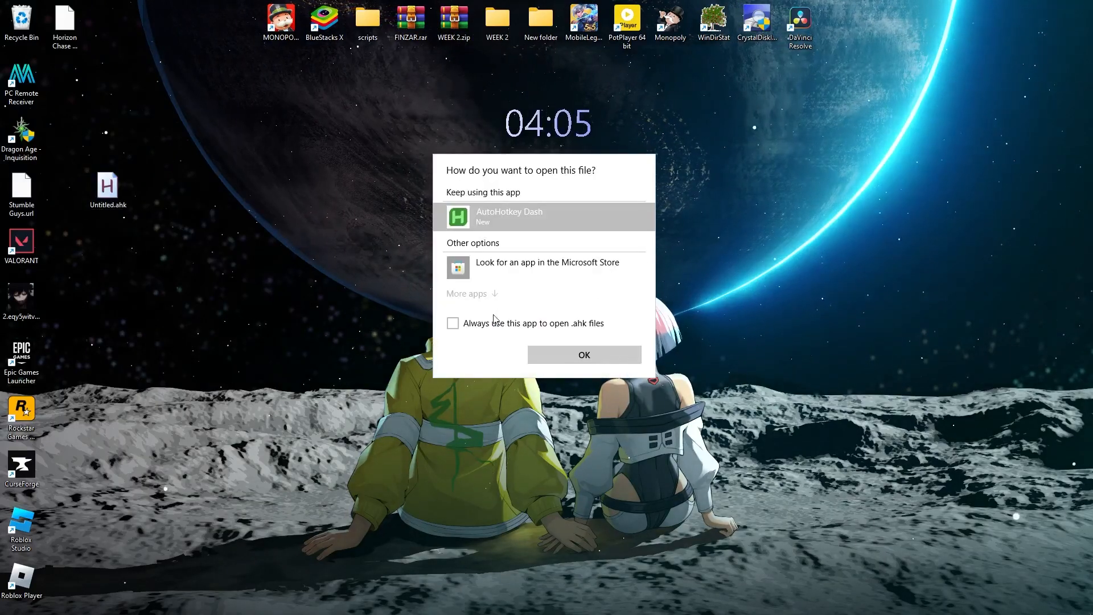
mouse_move(506, 280)
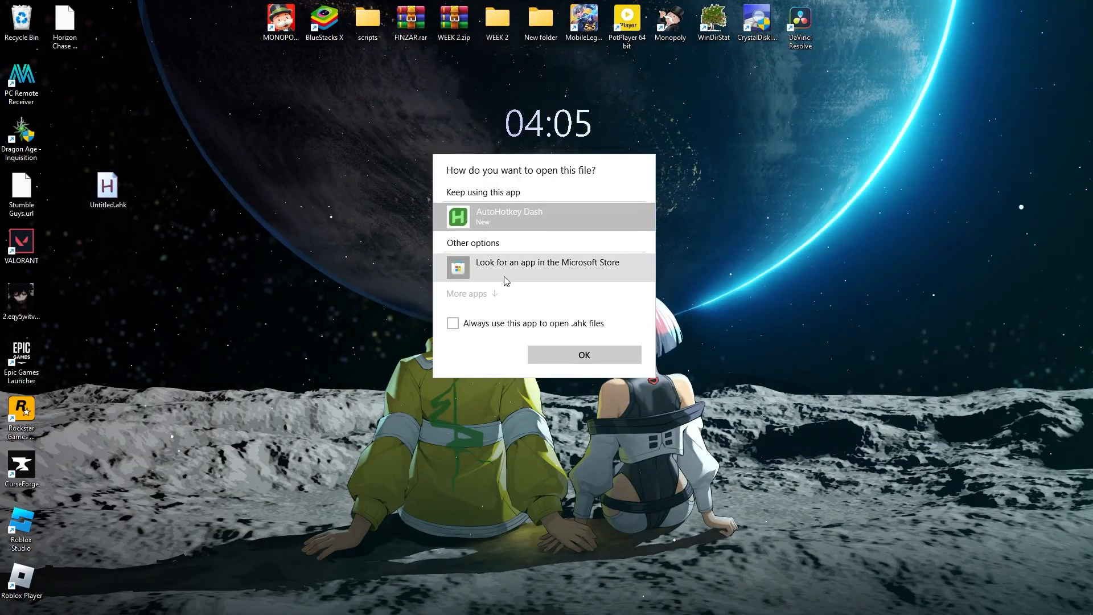
Open Untitled.ahk with Notepad from the More apps list.
left_click(467, 292)
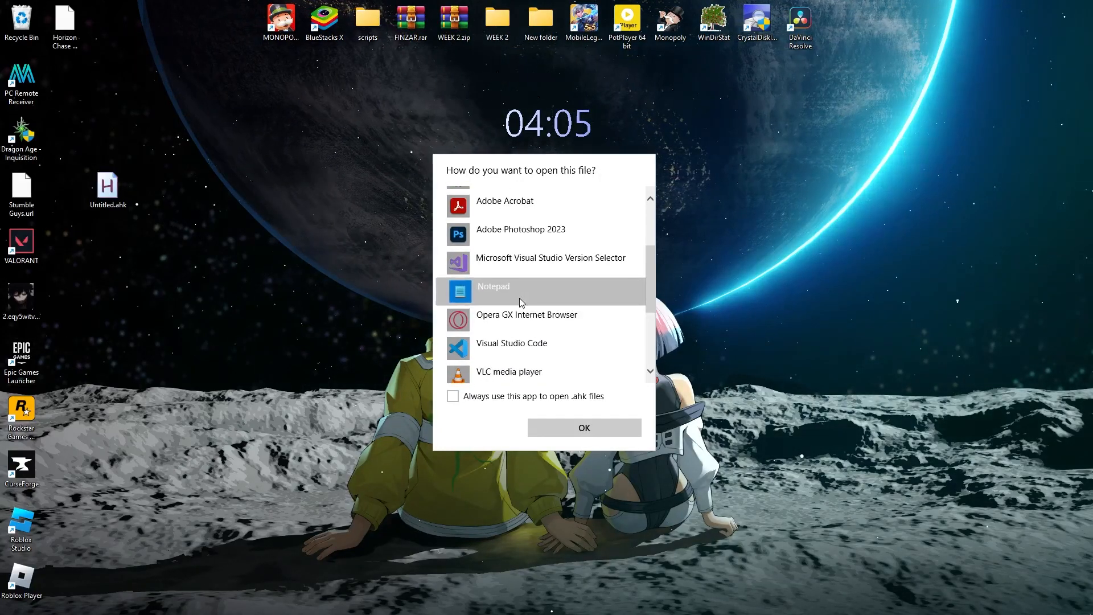
left_click(583, 427)
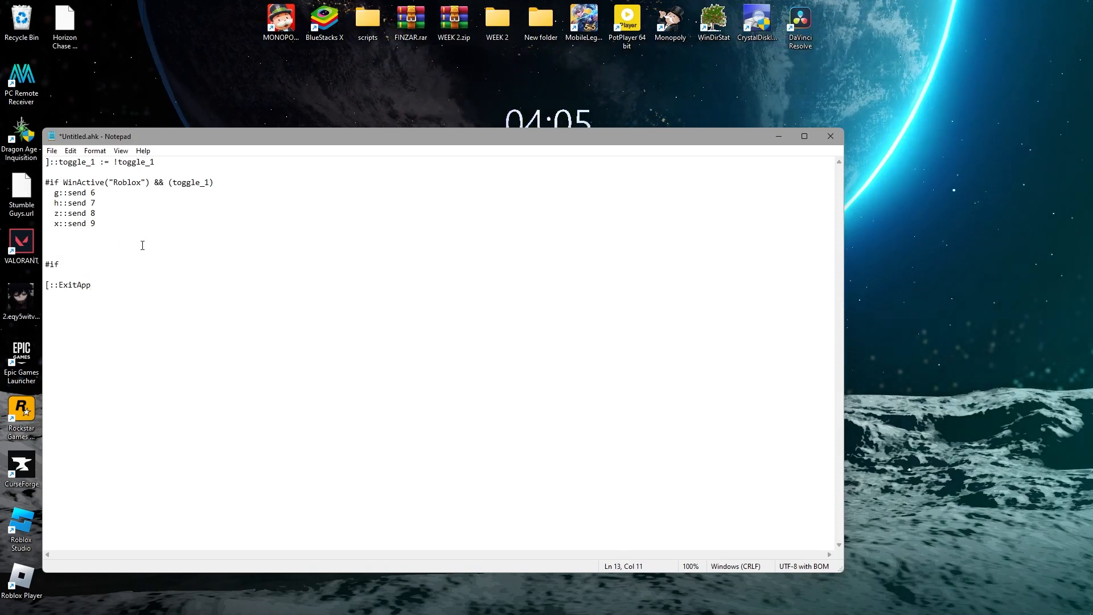
Save the Roblox key-remap script in Untitled.ahk and close Notepad.
left_click(52, 151)
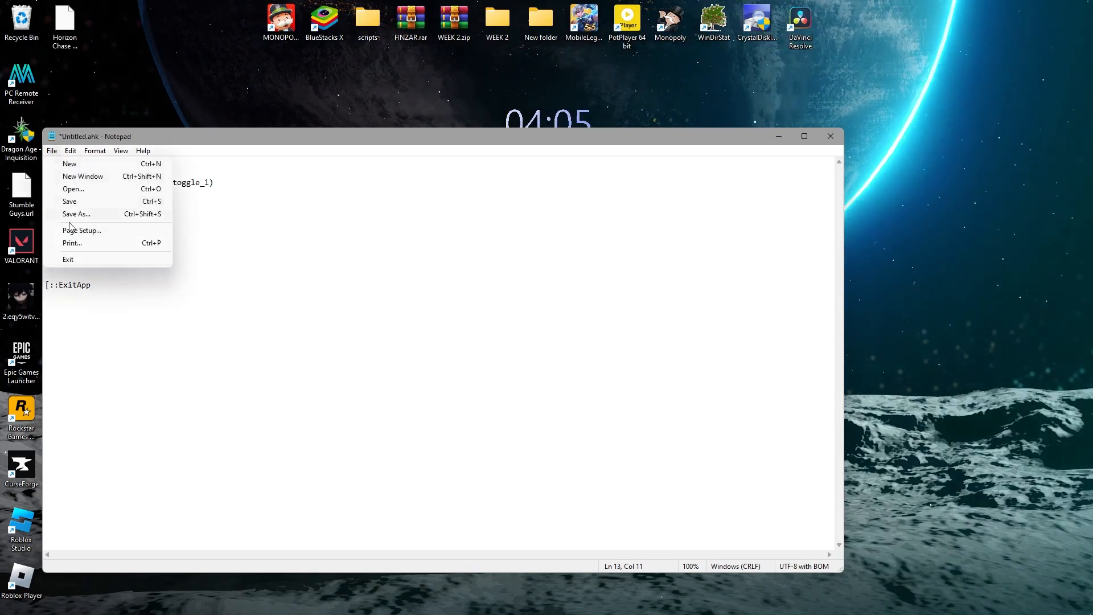
left_click(68, 201)
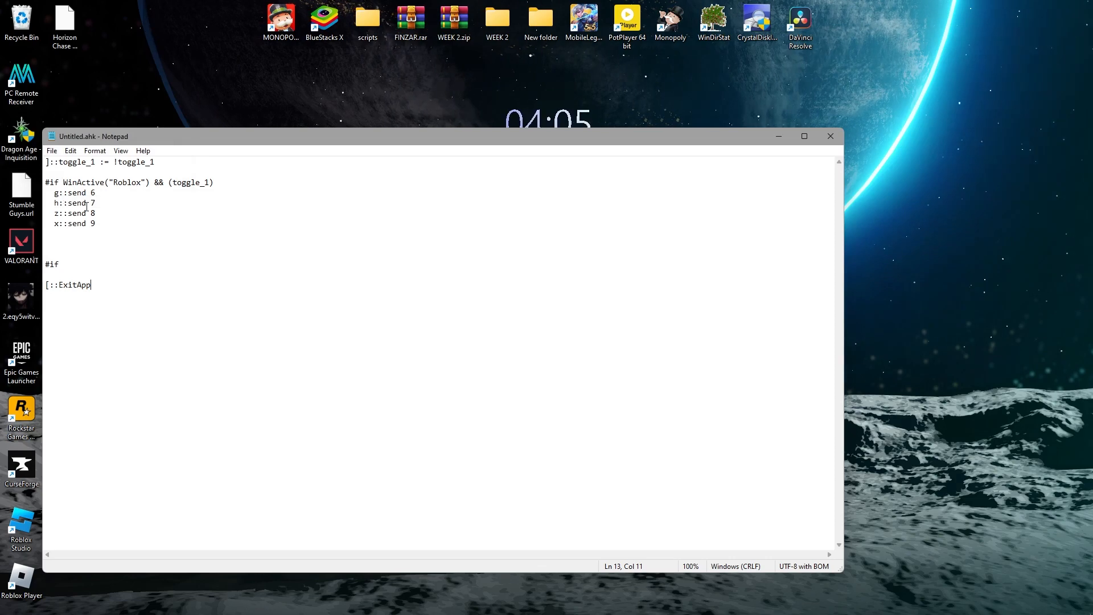
left_click(829, 136)
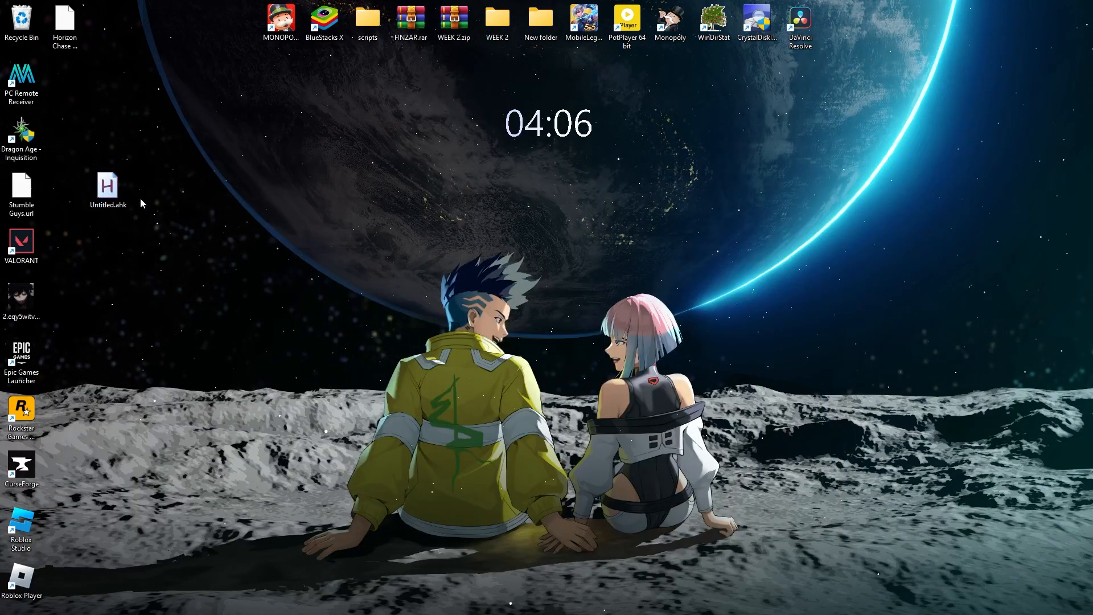
left_click(108, 189)
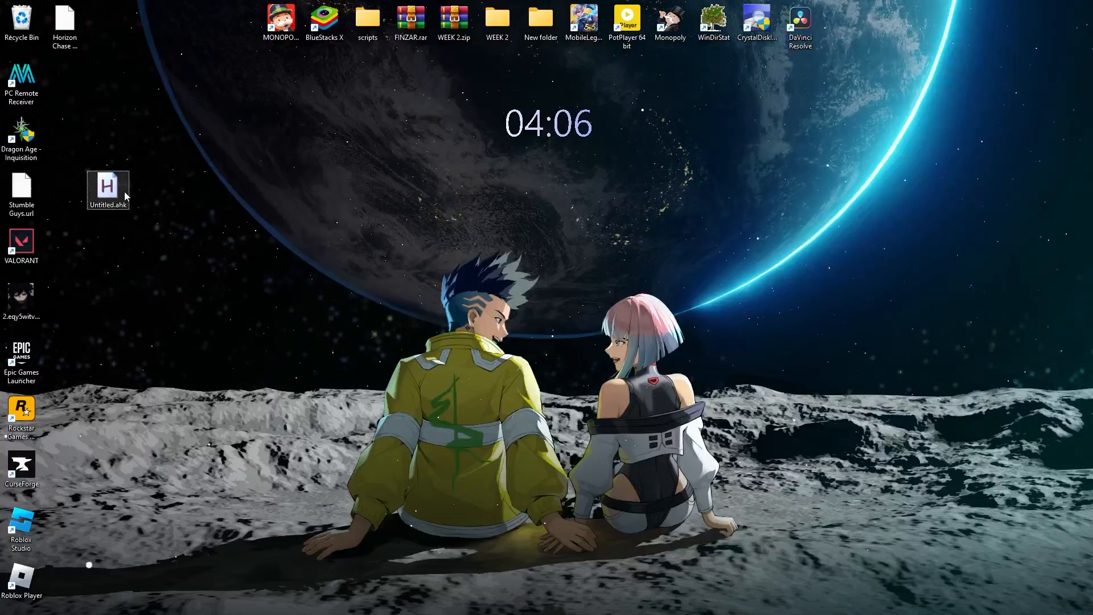